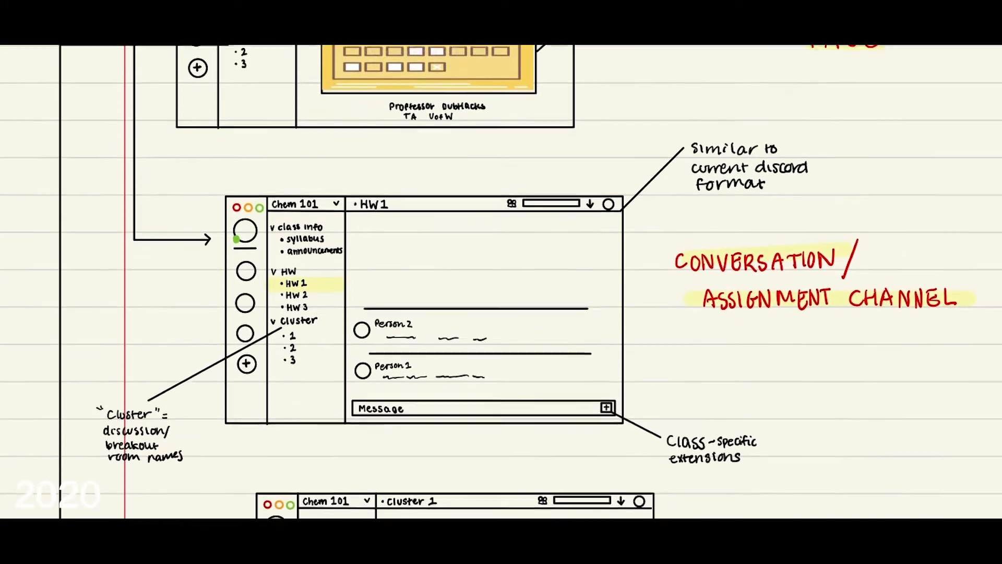
Step: Leave the channel's video list and start the BeeHive demo showing its sign-in and calendar dashboard
{"action": "scroll", "scroll_direction": "down", "scroll_amount": 3}
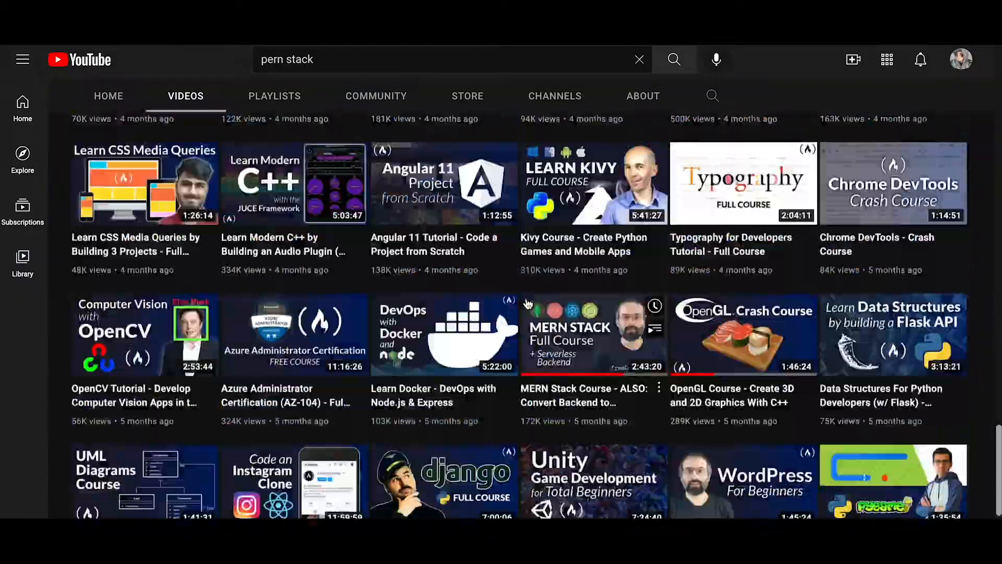
{"action": "scroll", "scroll_direction": "down", "scroll_amount": 3}
{"action": "type", "text": "stoic pro"}
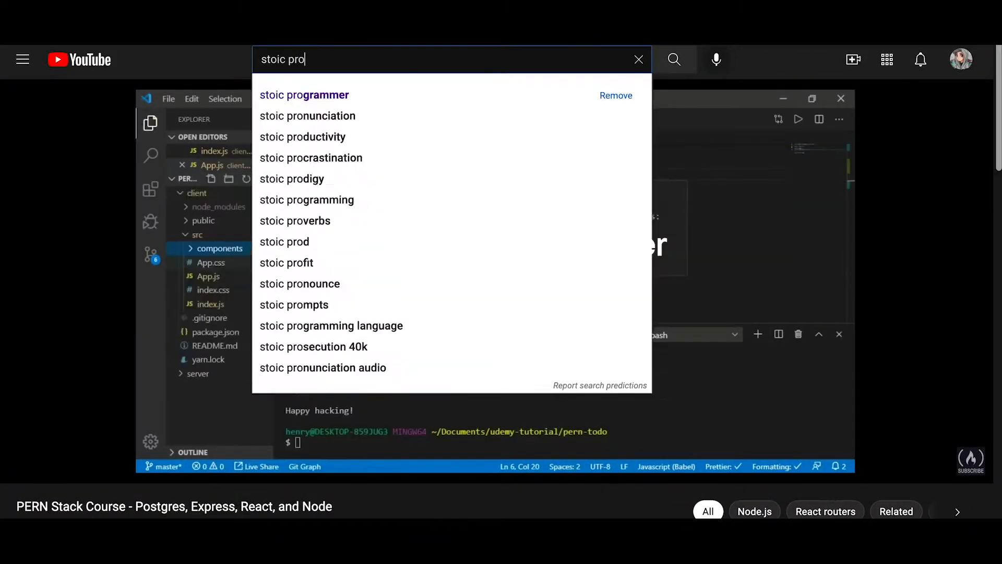
{"action": "left_click", "coordinate": [303, 94]}
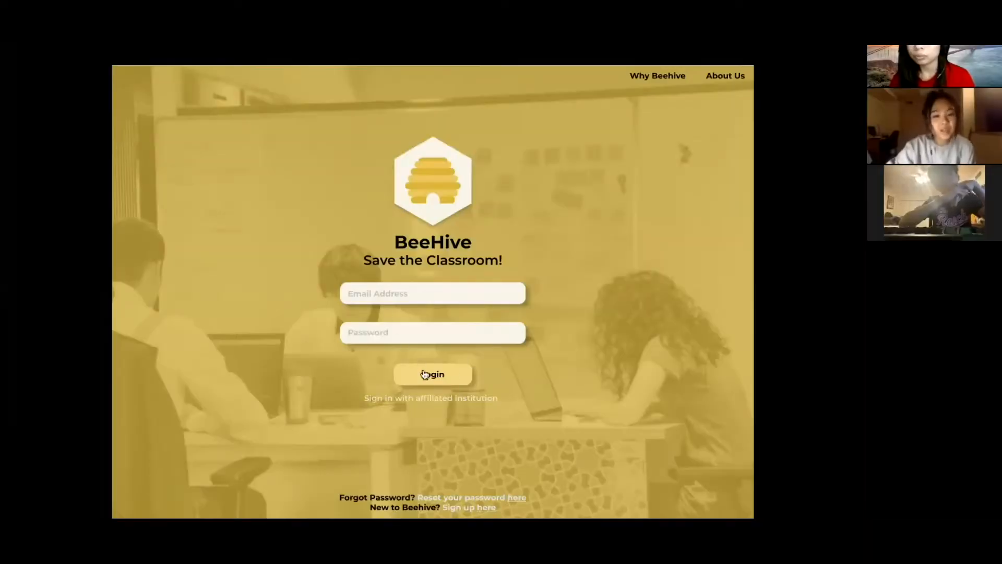
{"action": "left_click", "coordinate": [432, 374]}
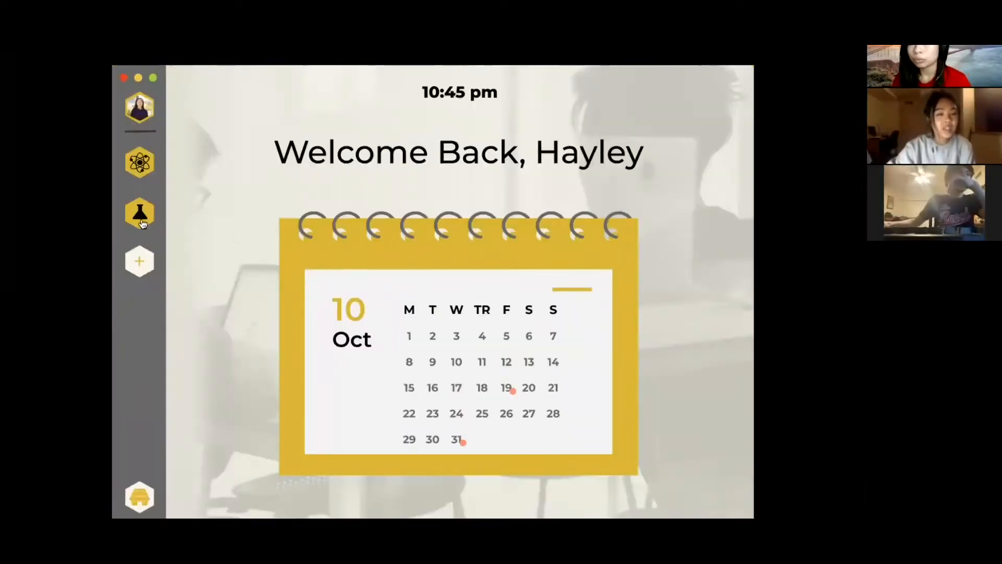
{"action": "left_click", "coordinate": [139, 214]}
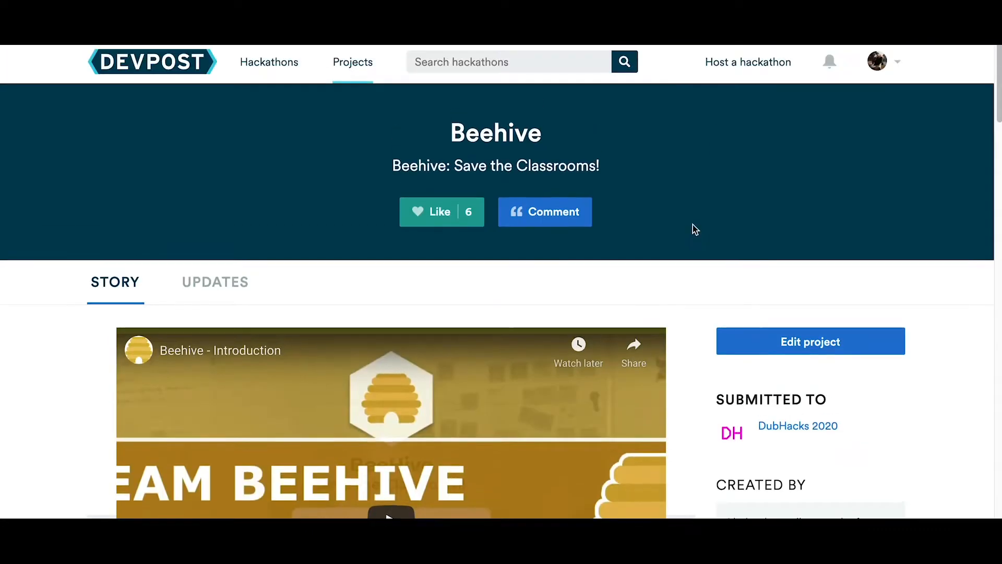
Step: Scroll the Beehive project's Story section on its DubHacks 2020 Devpost page
{"action": "scroll", "scroll_direction": "down", "scroll_amount": 3}
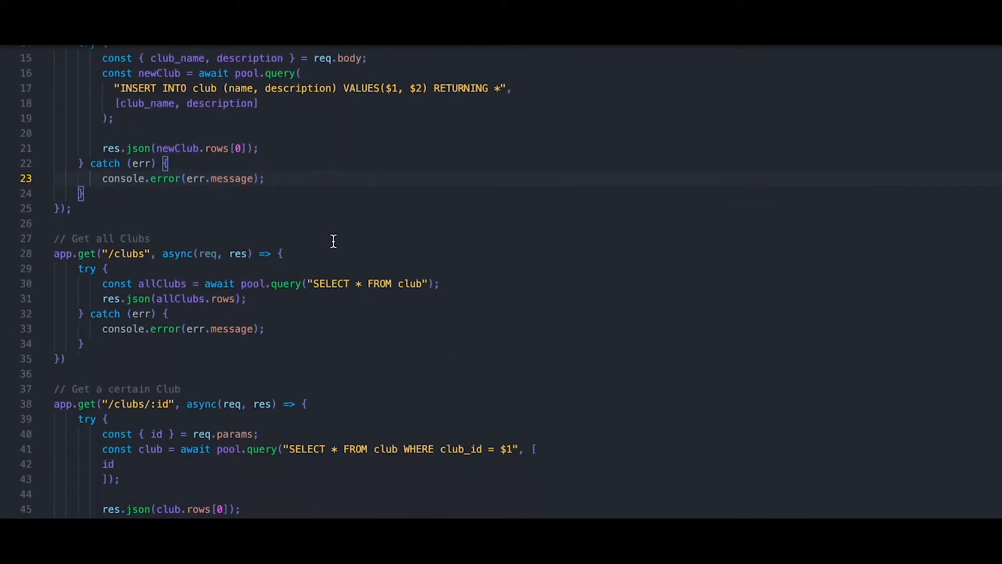
{"action": "scroll", "scroll_direction": "down", "scroll_amount": 3}
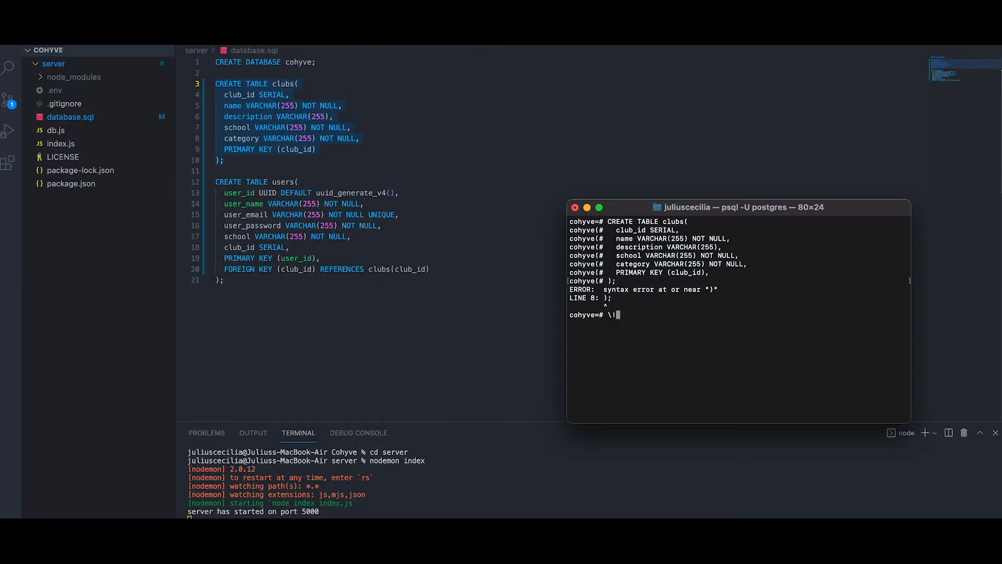
Step: View database.sql with the clubs and users tables, then read jwt.io's 'What is JSON Web Token?' introduction
{"action": "left_click", "coordinate": [231, 280]}
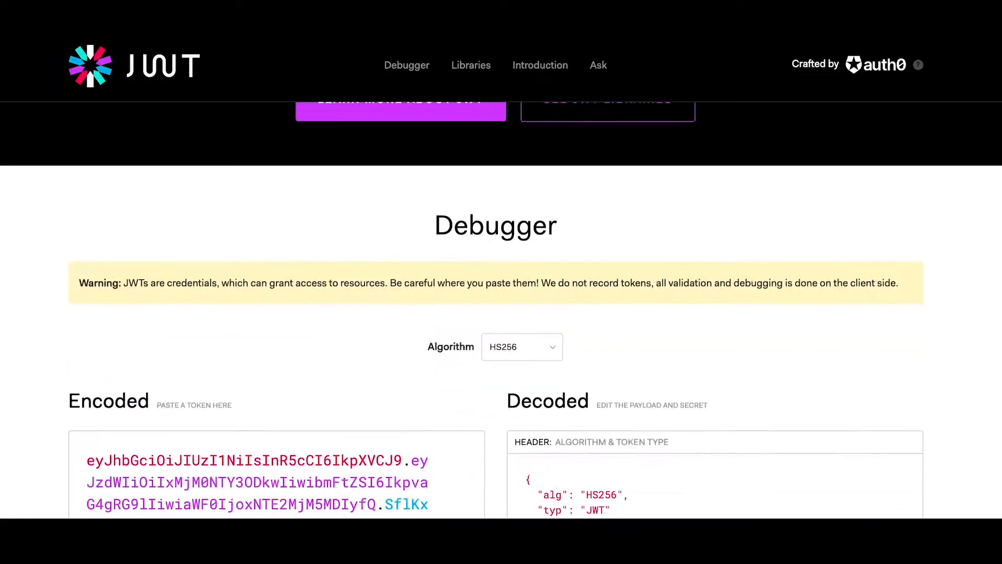
{"action": "left_click", "coordinate": [540, 65]}
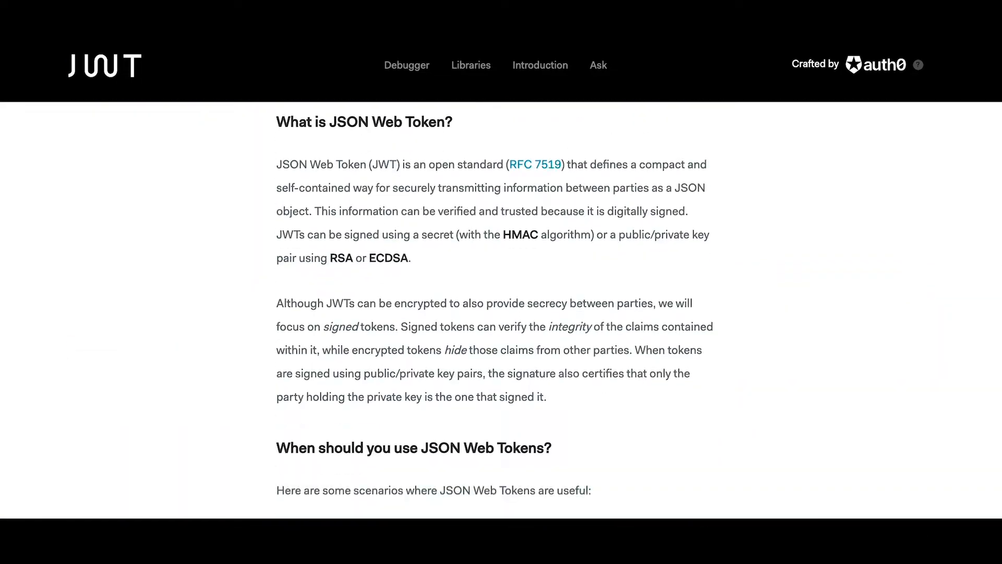